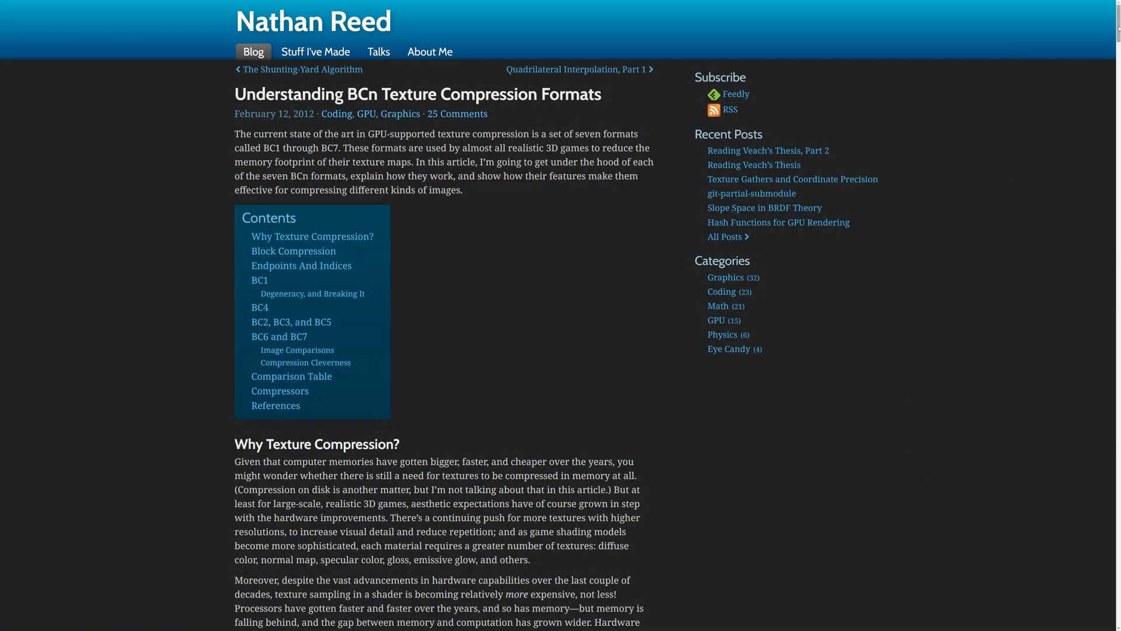
- Scroll down the BC6H Format article past its introduction and DXGI_FORMAT values
scroll("down", 3)
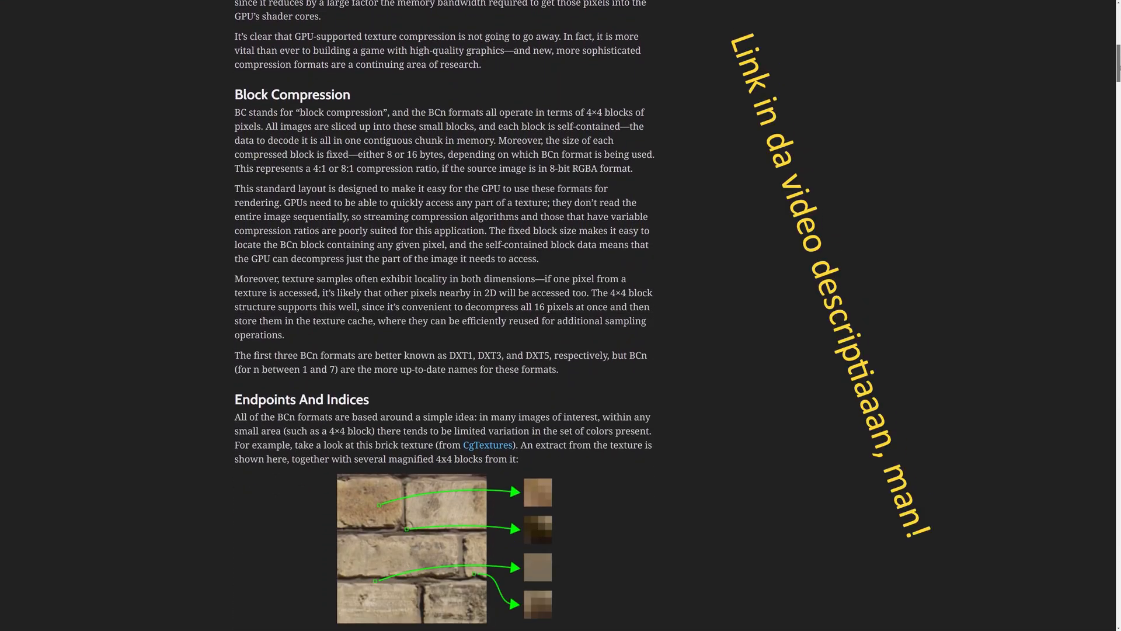
scroll("down", 3)
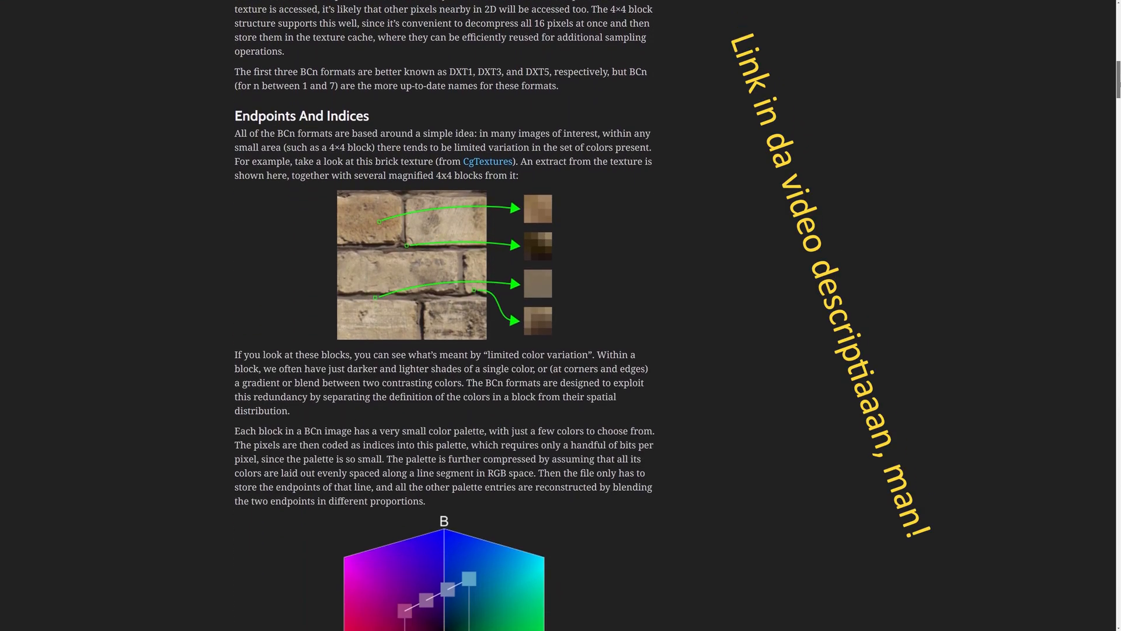
scroll("down", 3)
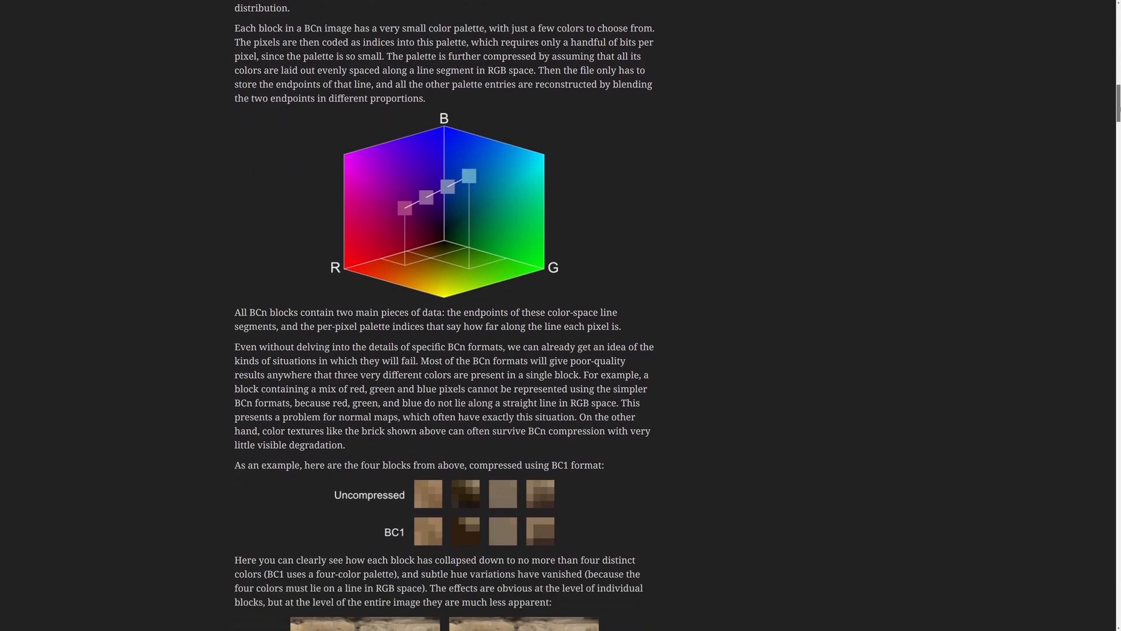
scroll("down", 3)
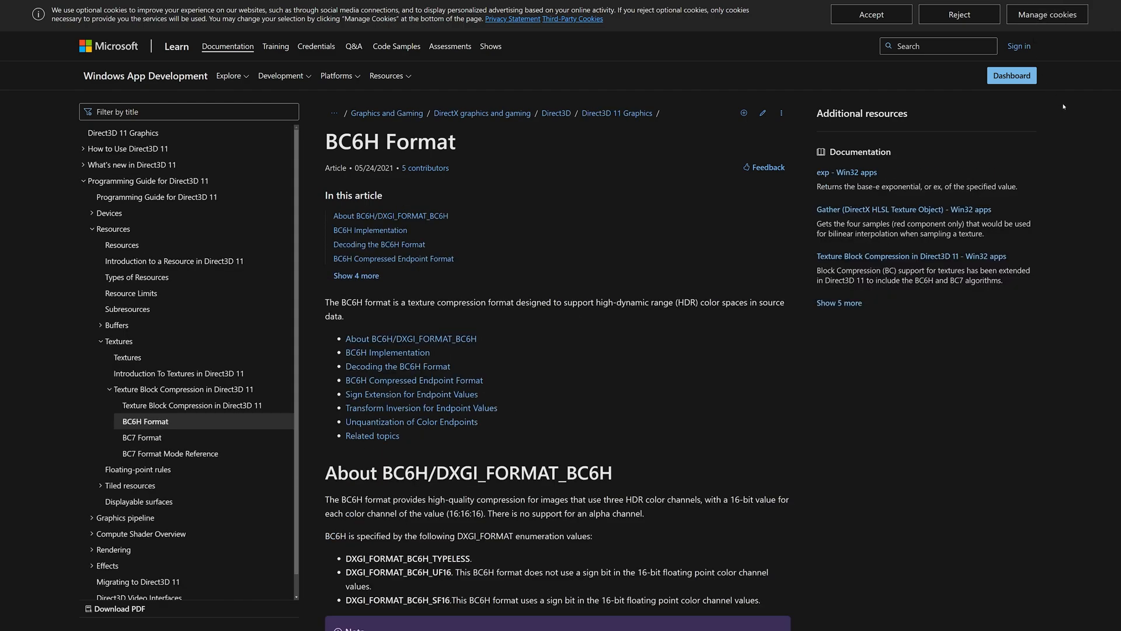
- Switch to the BC7 Format Mode Reference article and scroll through its mode tables
left_click(171, 453)
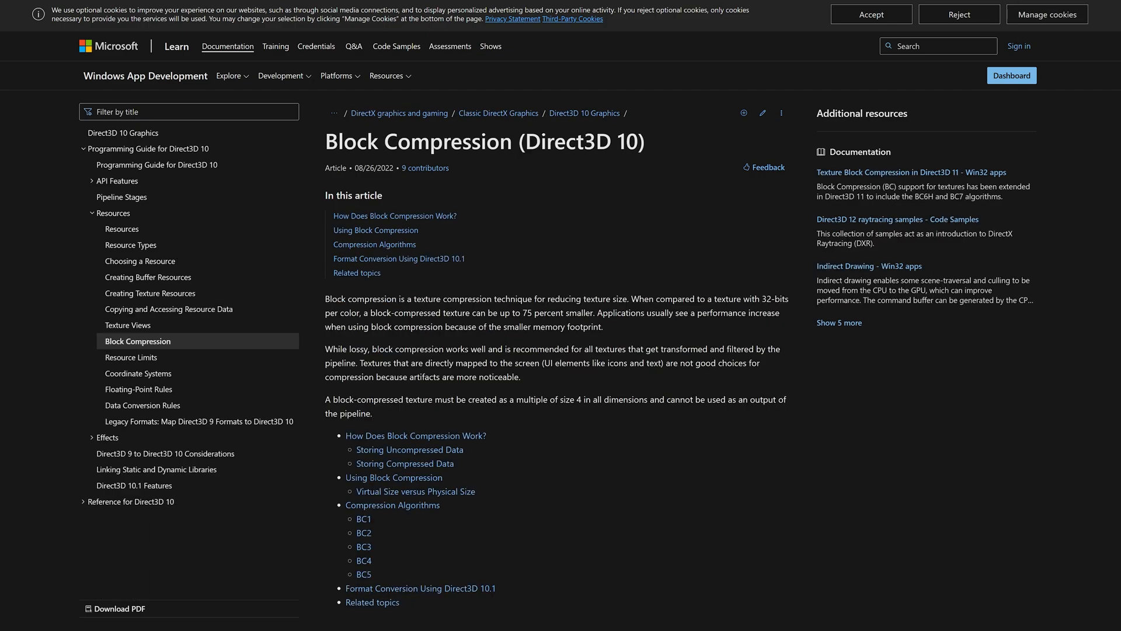
scroll("down", 3)
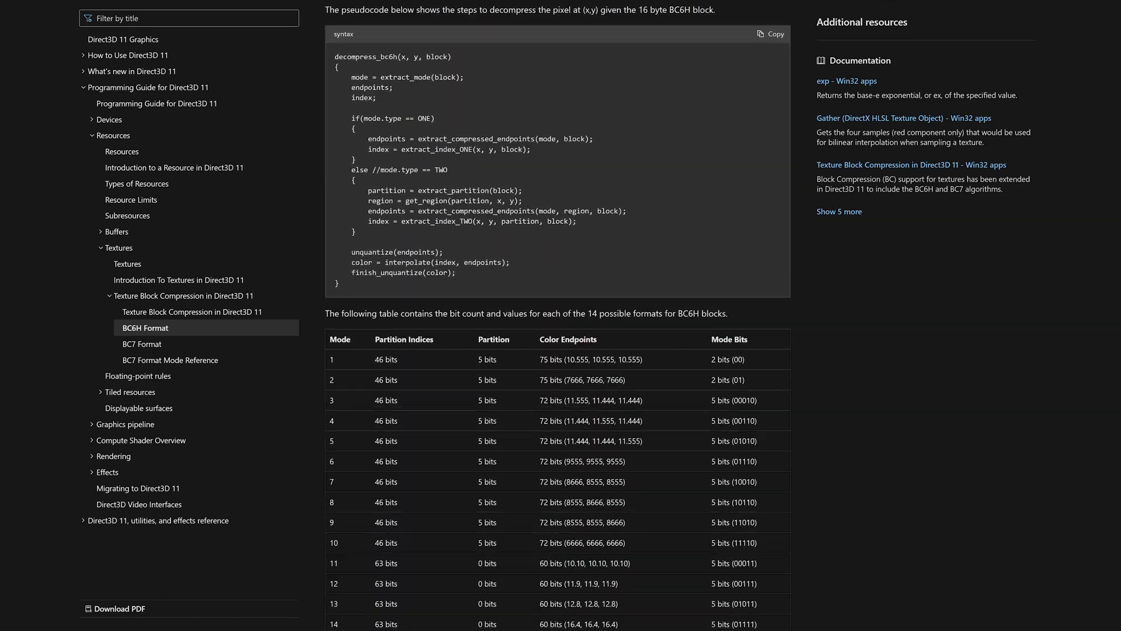
scroll("down", 3)
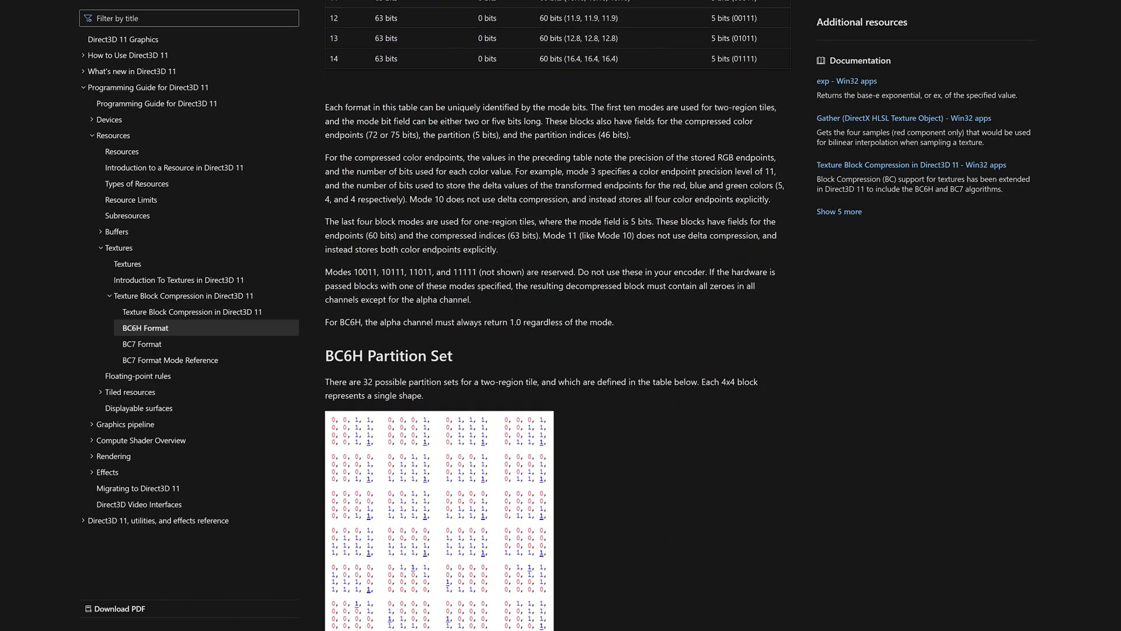
scroll("down", 3)
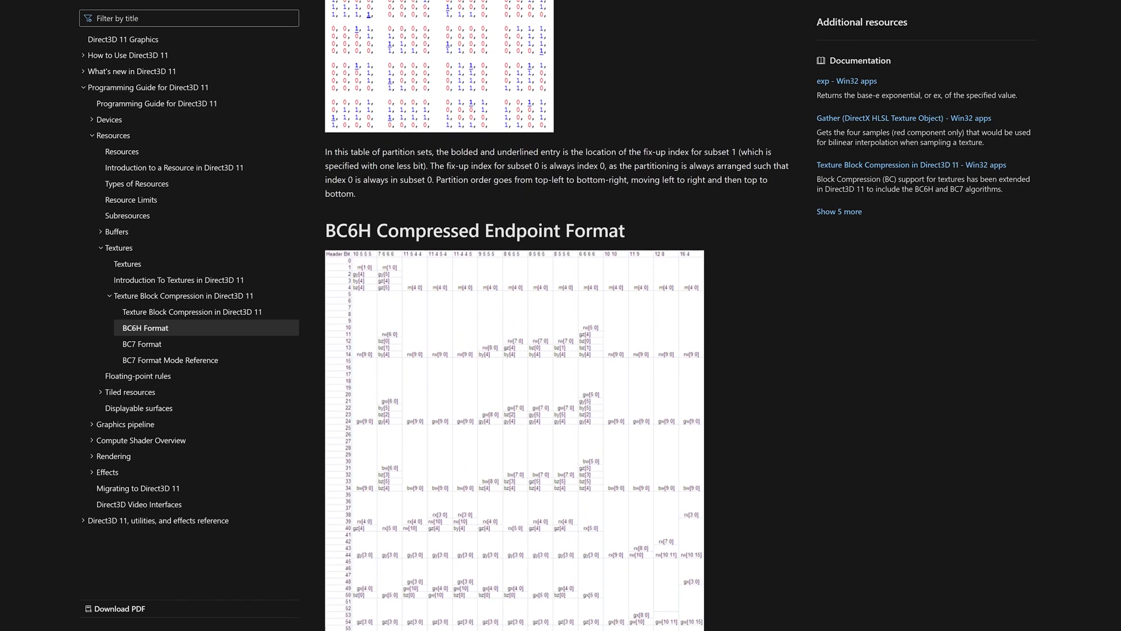
scroll("down", 3)
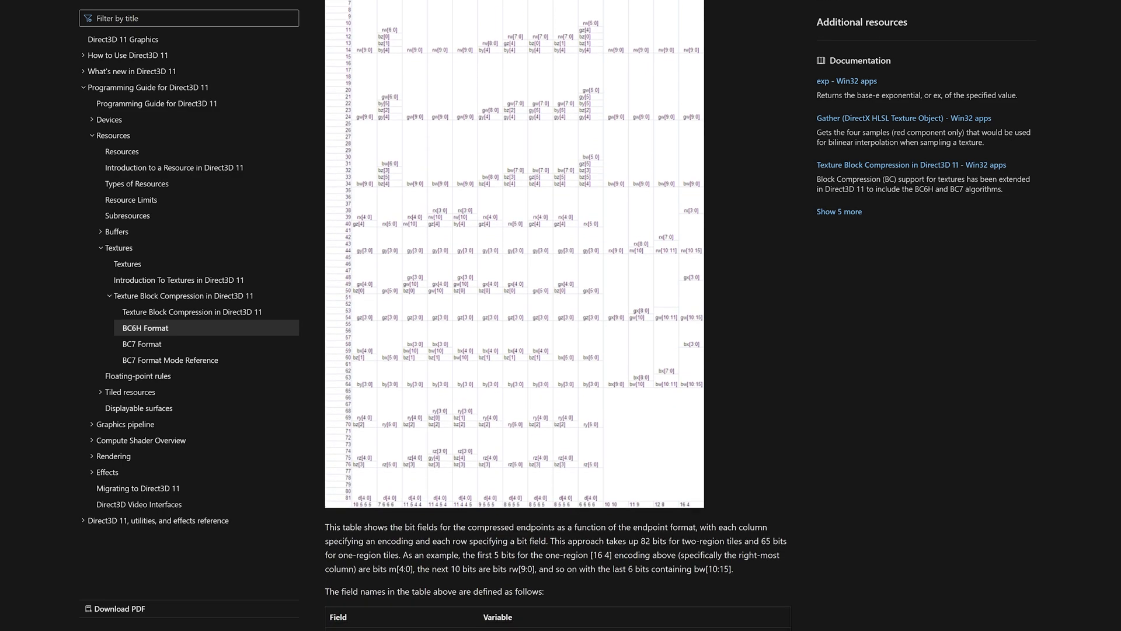
scroll("down", 3)
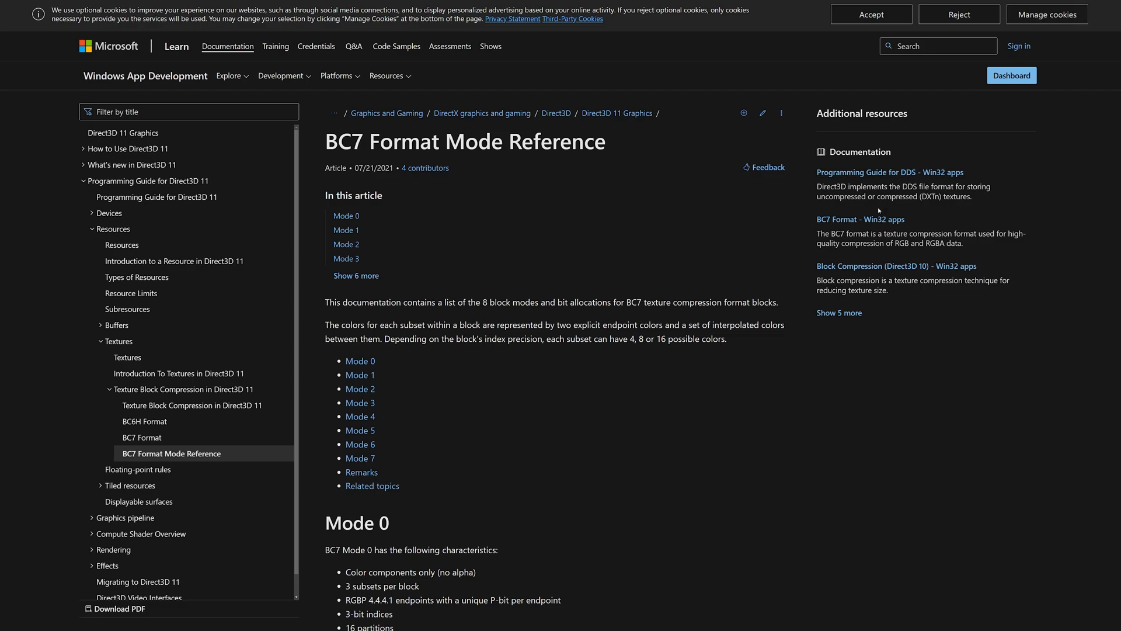
- Dismiss the cookie notice and scroll down through BC7 Modes 0 to 7
left_click(871, 14)
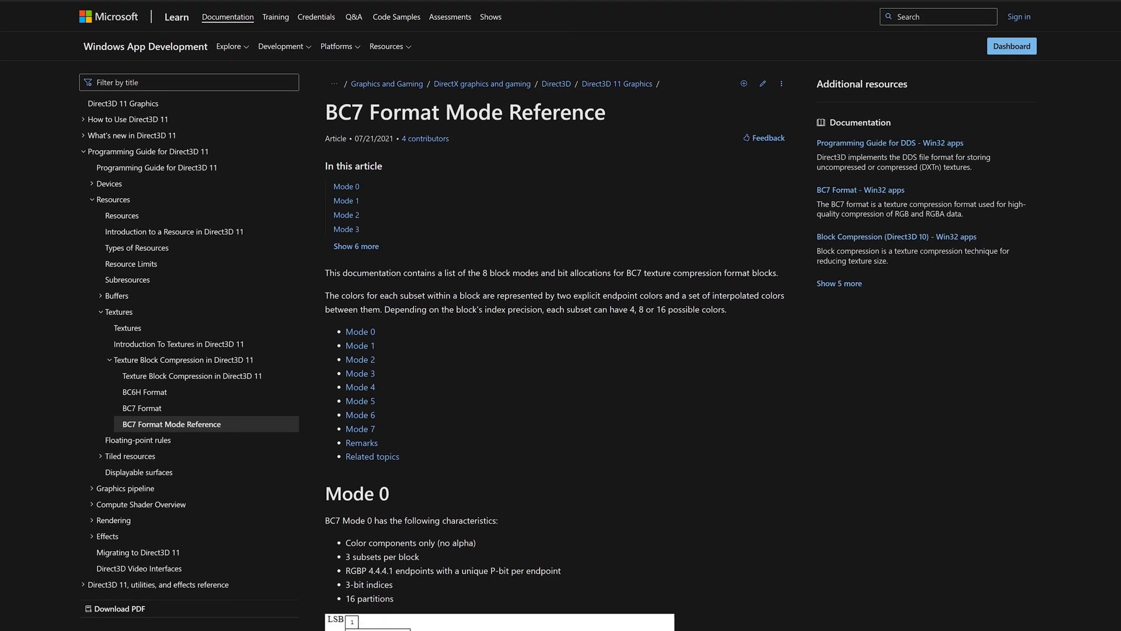
scroll("down", 3)
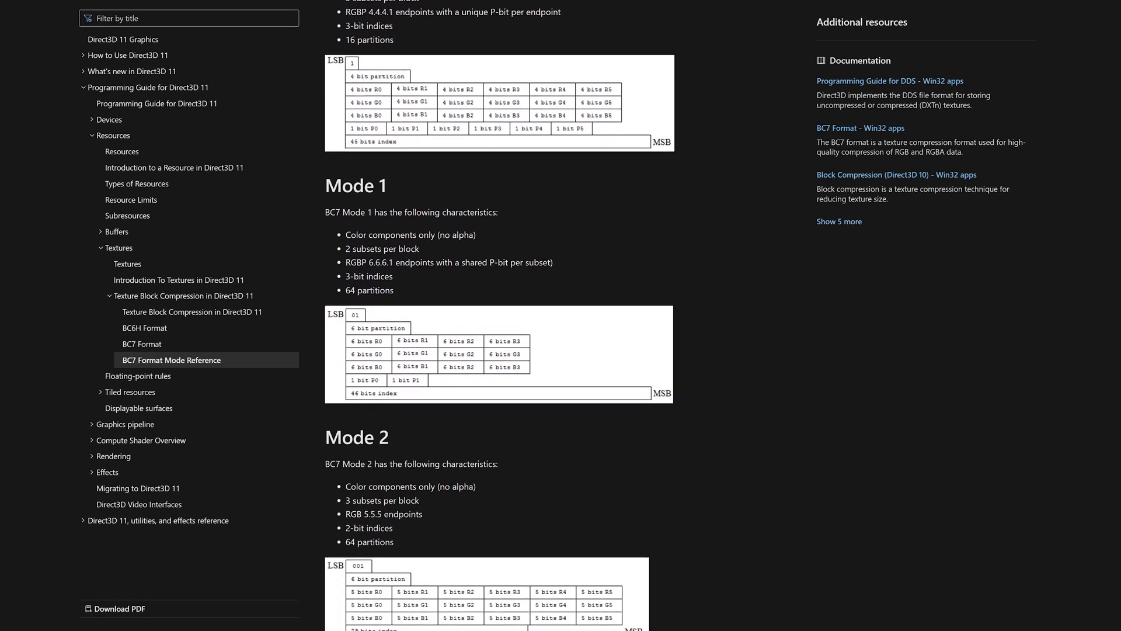
scroll("down", 3)
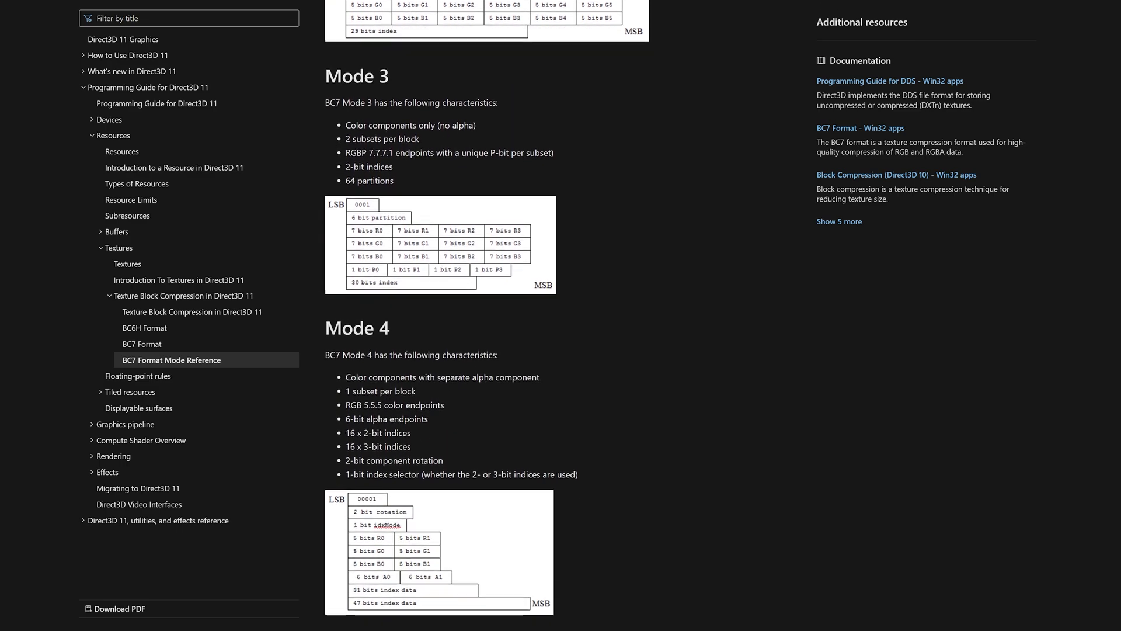
scroll("down", 3)
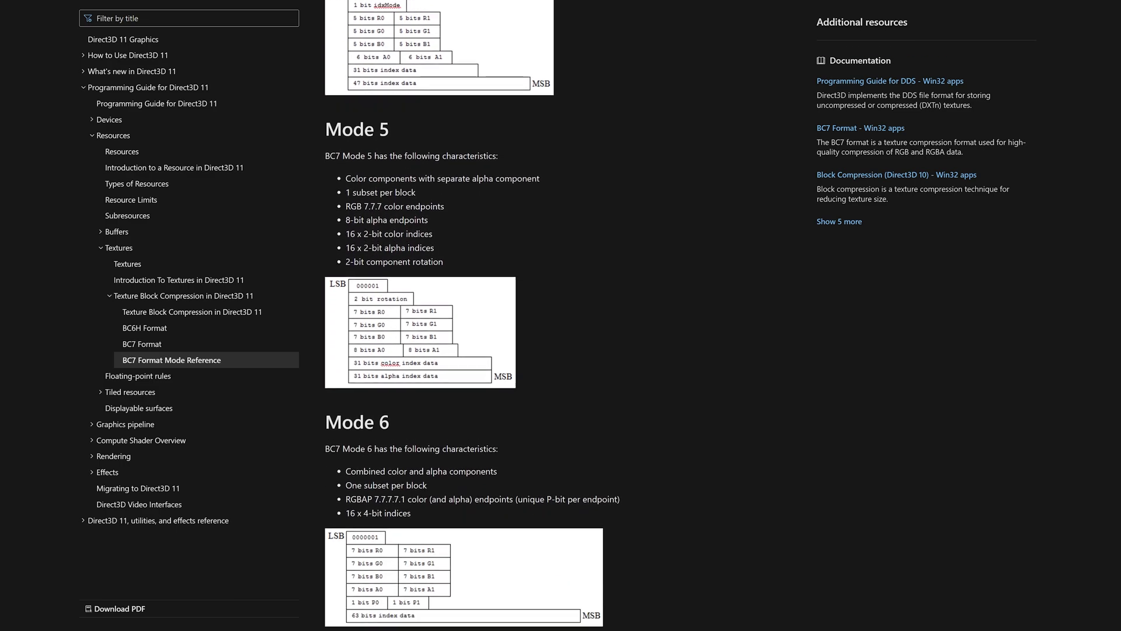
scroll("down", 3)
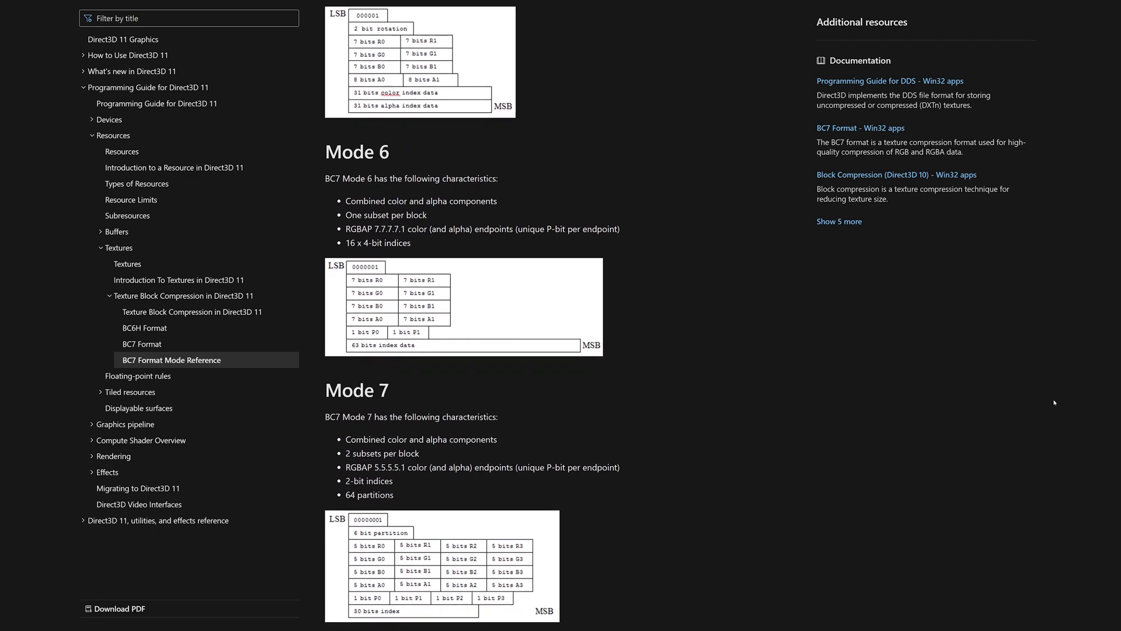
scroll("down", 3)
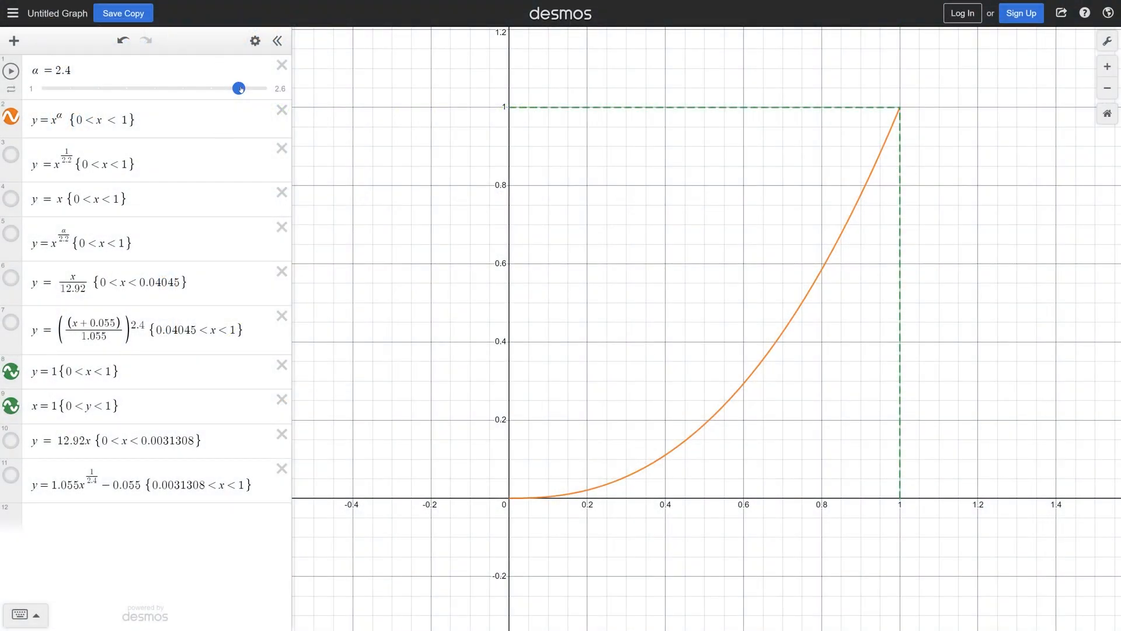
- Sweep the α slider between 2.4, 2, 1 and 1.8, leaving it at 2.2
left_click_drag(238, 88, 182, 89)
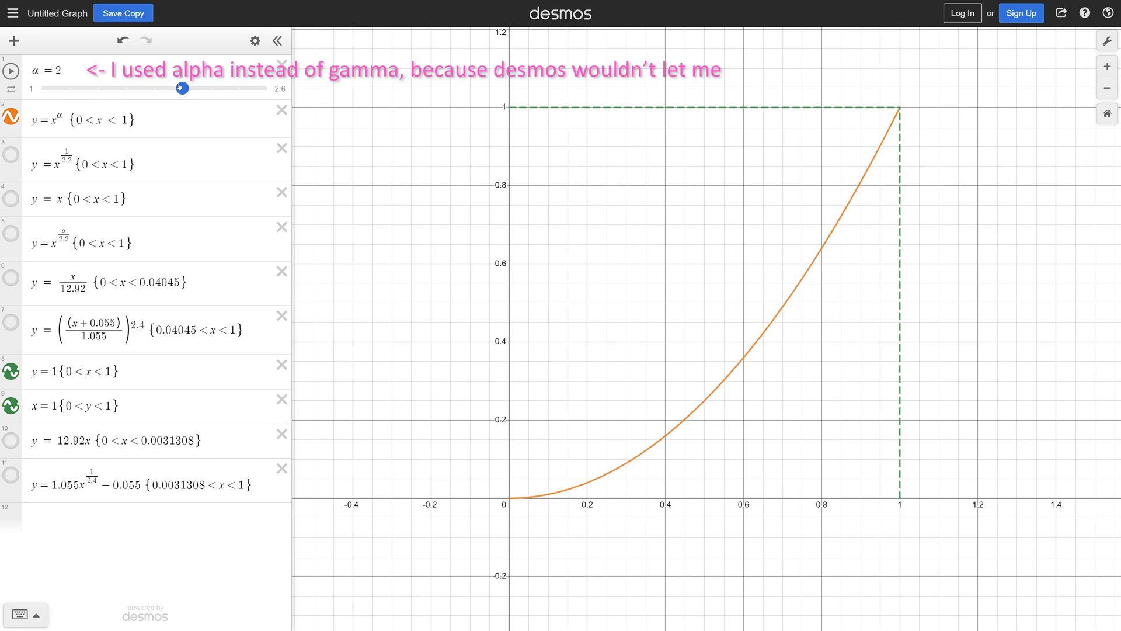
left_click_drag(183, 88, 239, 88)
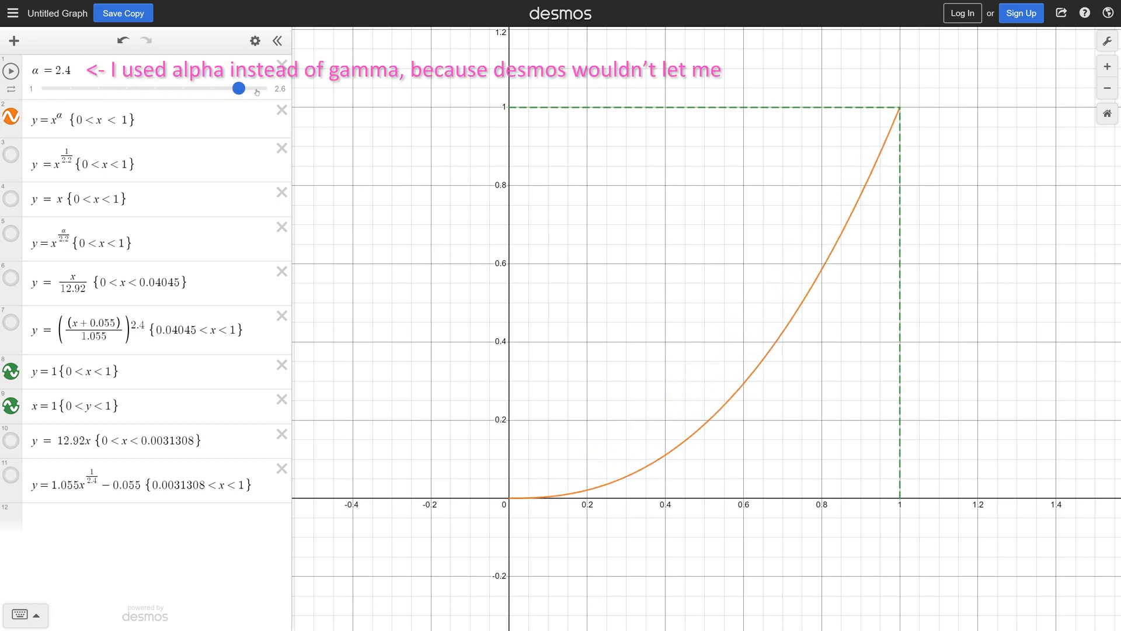
left_click_drag(238, 88, 182, 88)
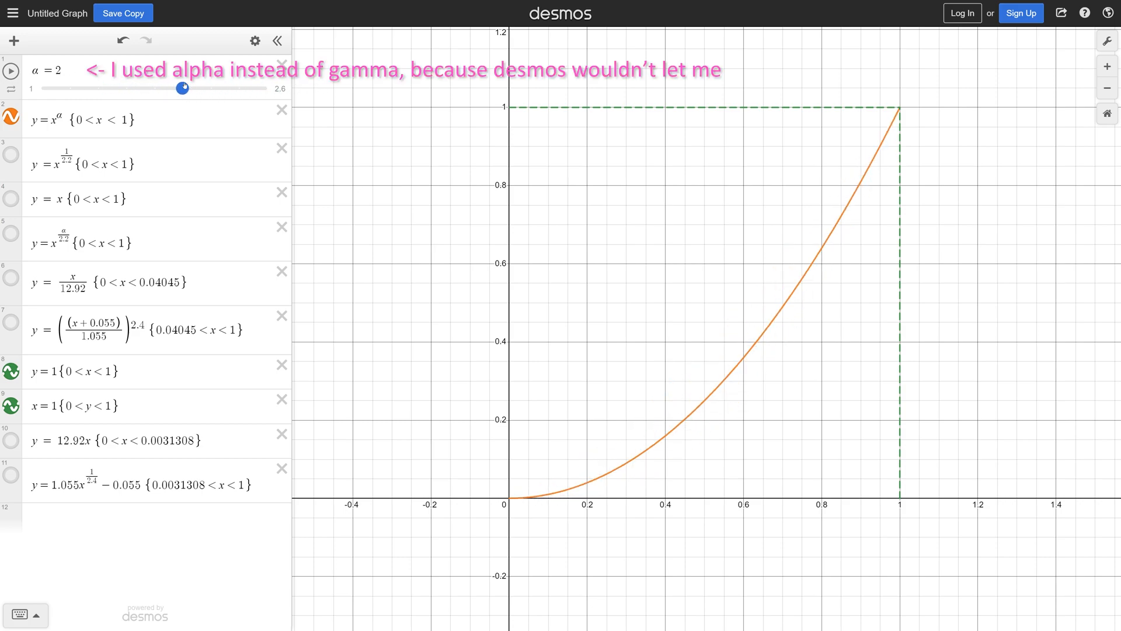
left_click_drag(181, 88, 69, 88)
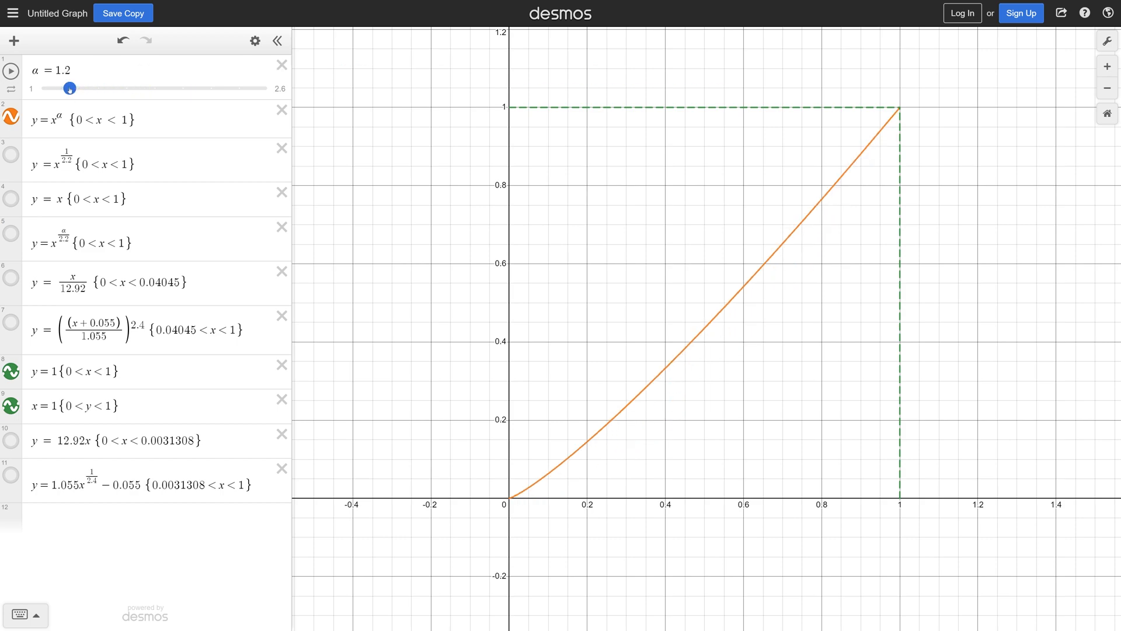
left_click_drag(70, 89, 41, 88)
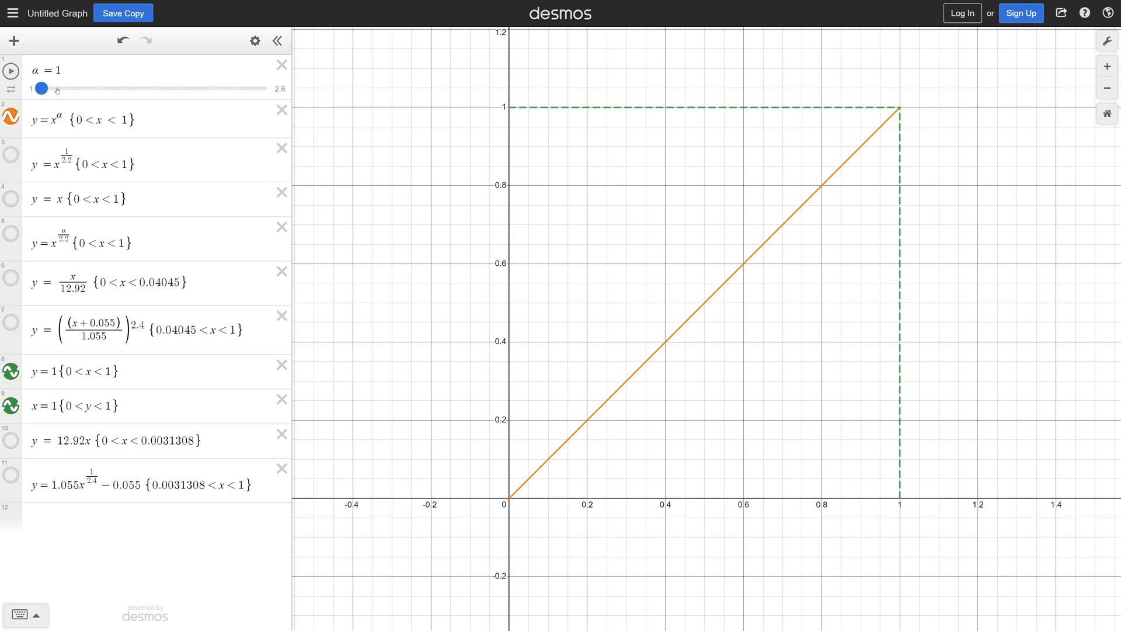
left_click_drag(41, 88, 153, 89)
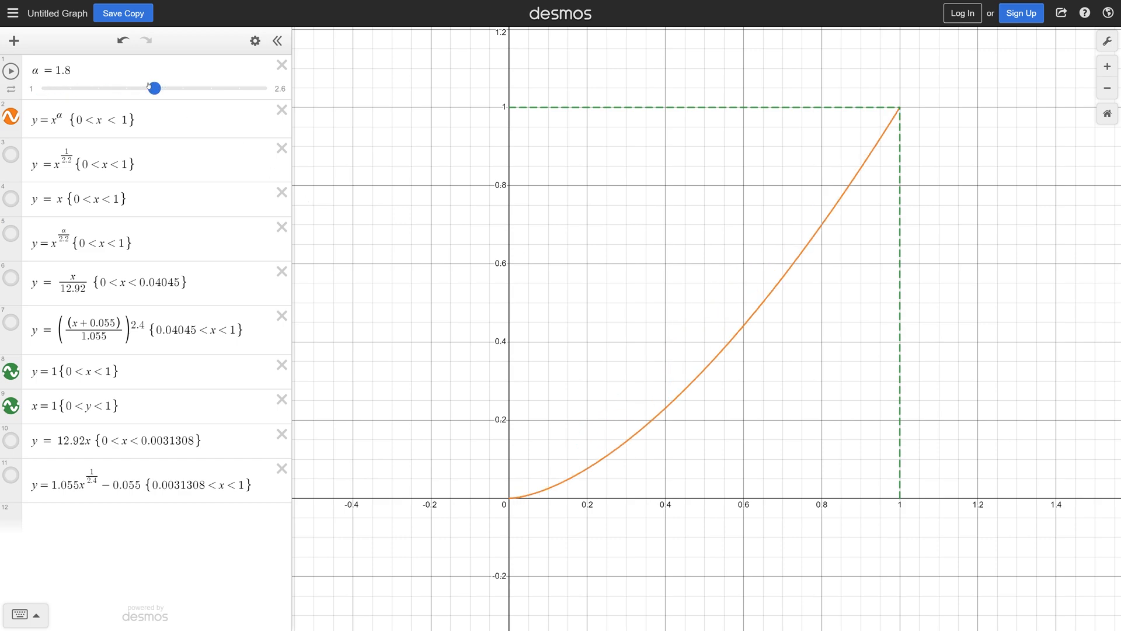
left_click_drag(154, 87, 210, 87)
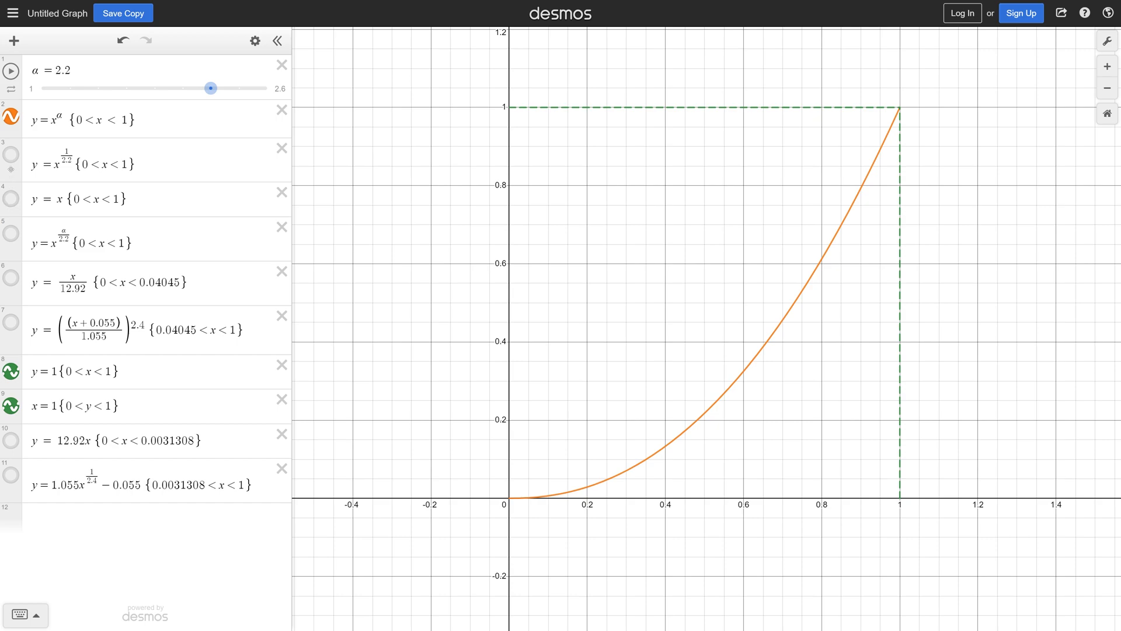
- Show the red x^(1/2.2) curve and nudge α to 2 and back to 2.2
left_click(10, 156)
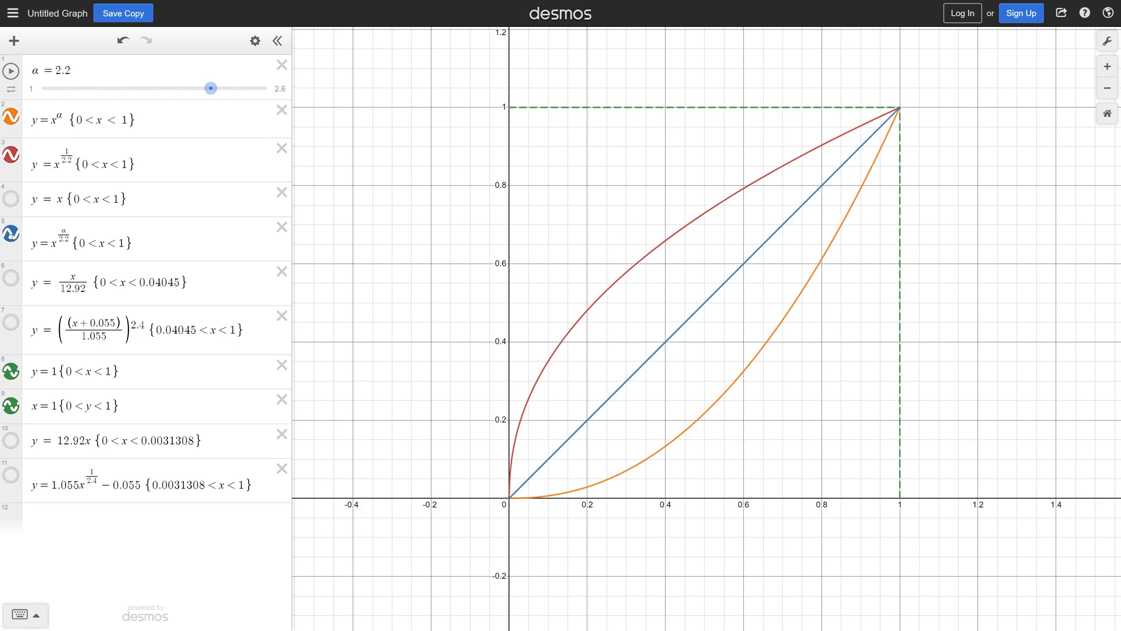
left_click_drag(210, 88, 183, 88)
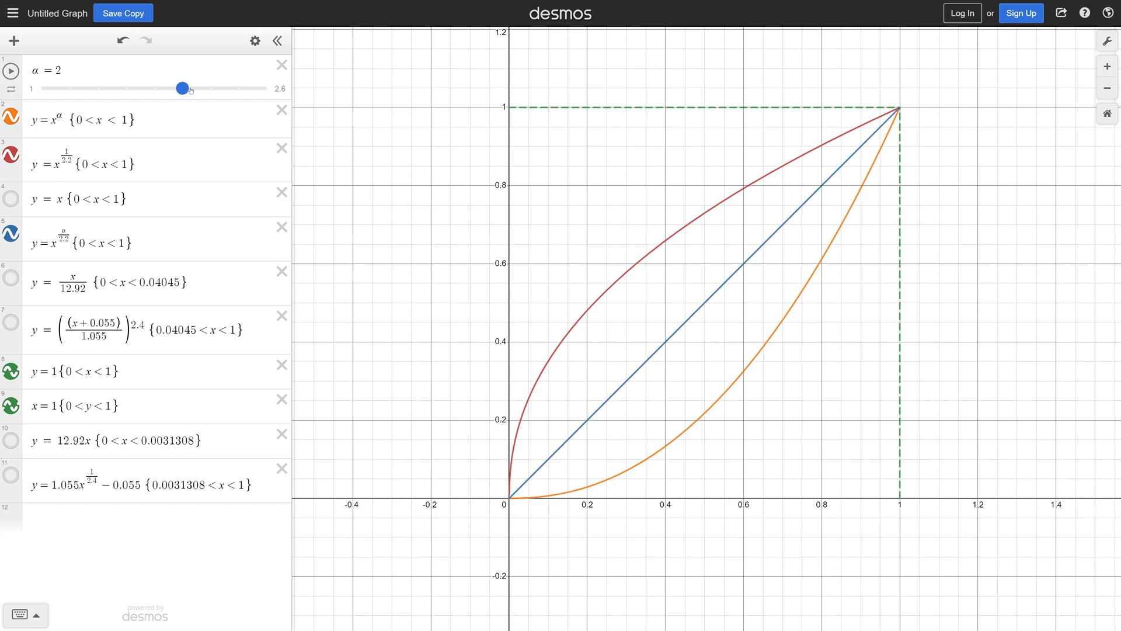
left_click_drag(182, 88, 209, 89)
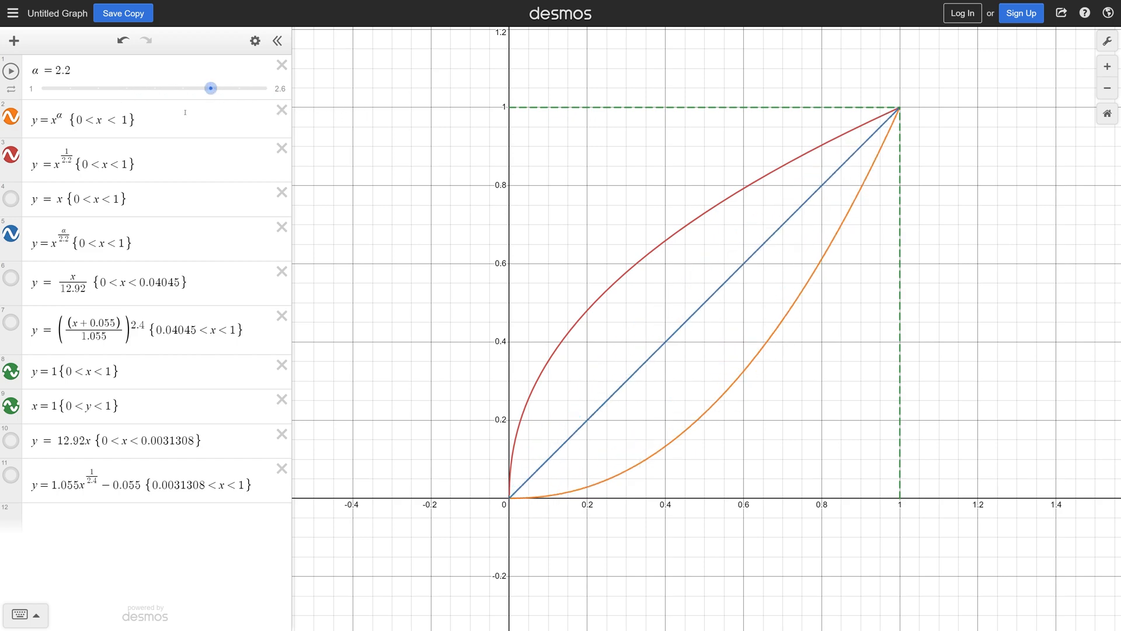
mouse_move(474, 440)
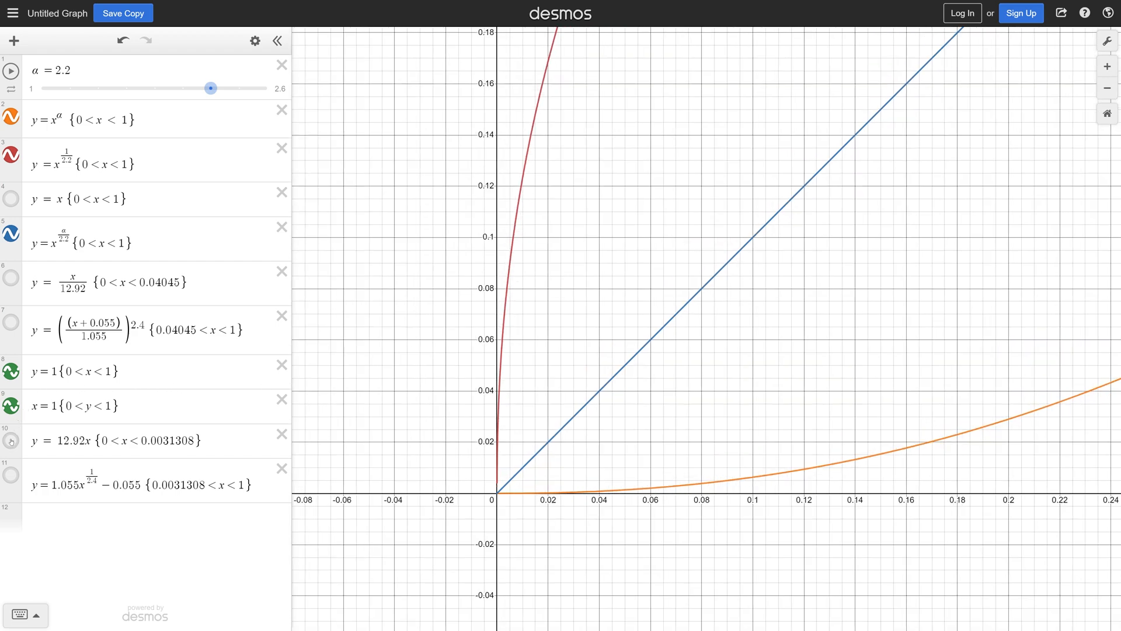
- Show the linear 12.92x piece and the black 1.055x^(1/2.4) − 0.055 sRGB curve
left_click(10, 440)
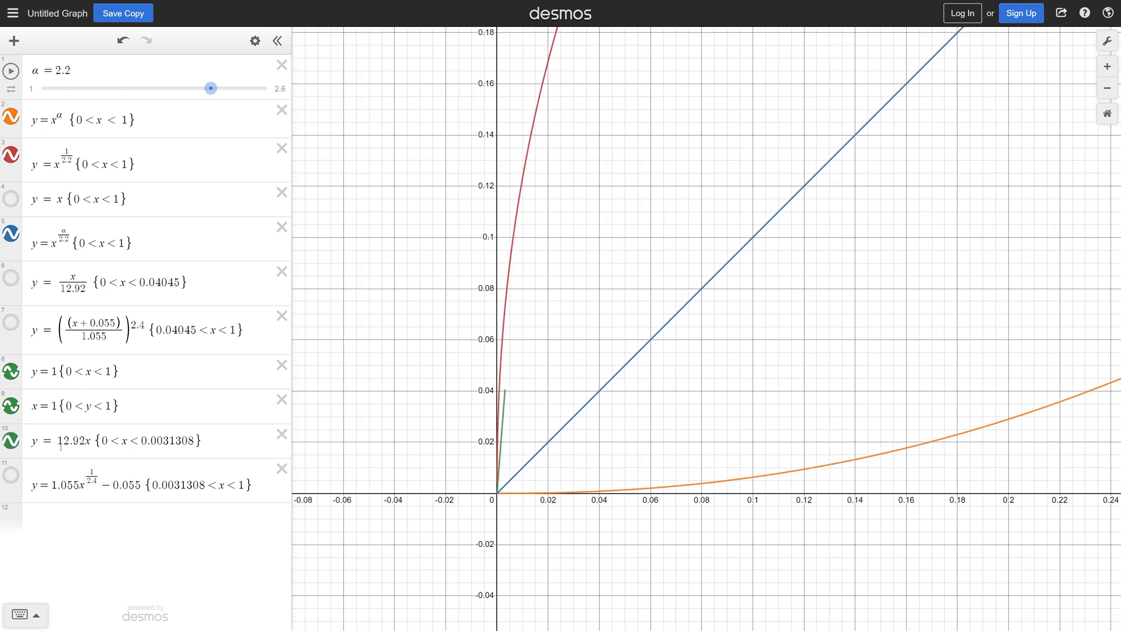
left_click(108, 440)
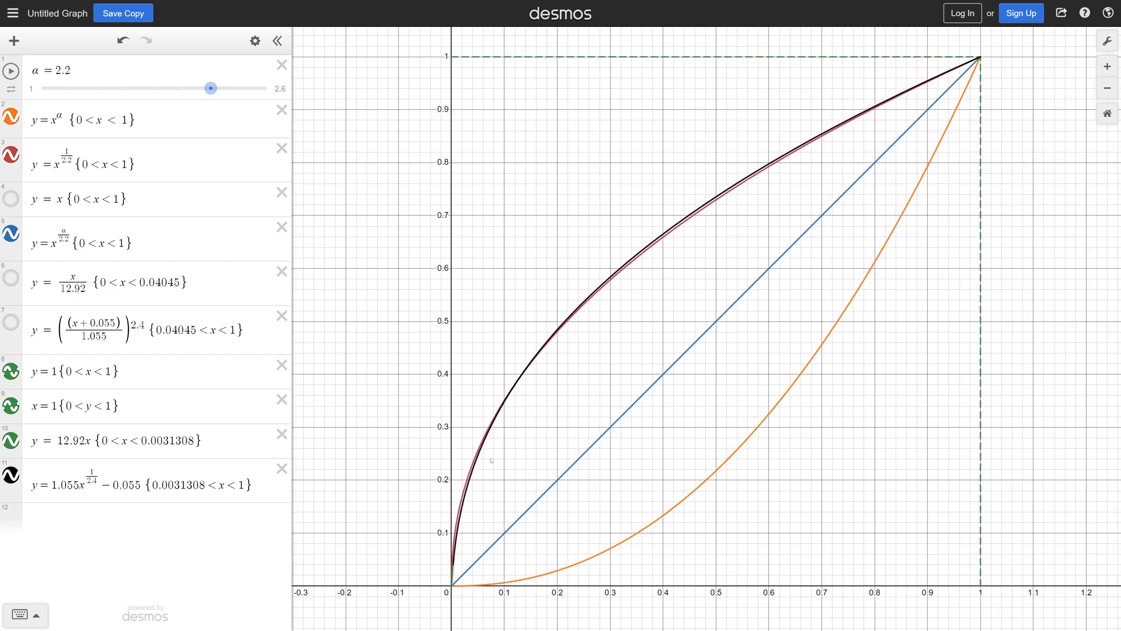
mouse_move(486, 480)
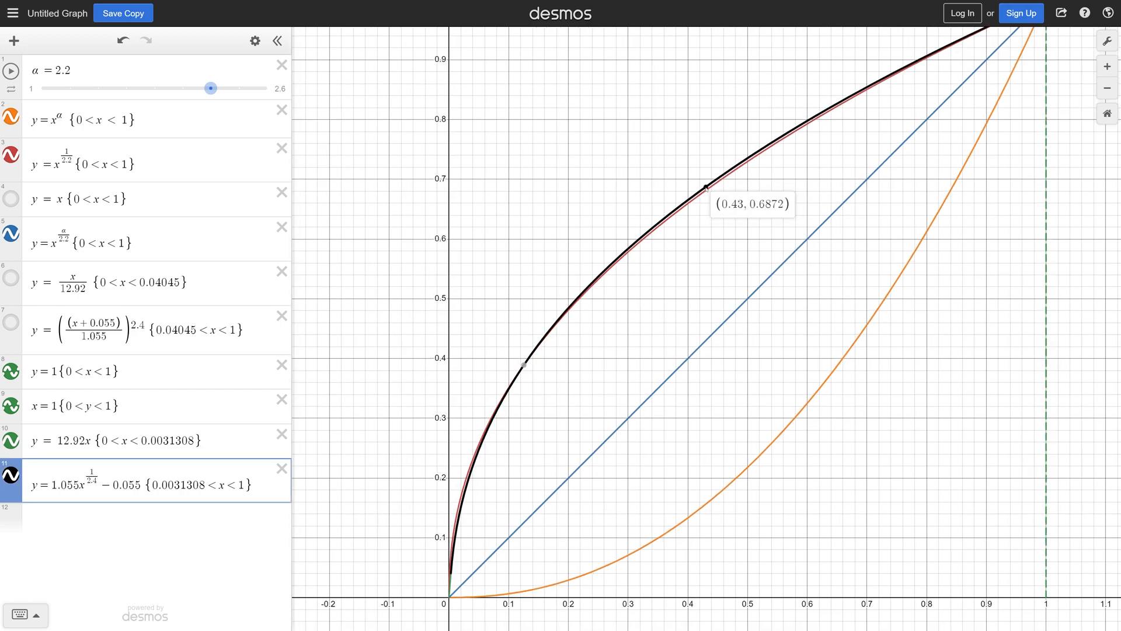
mouse_move(662, 351)
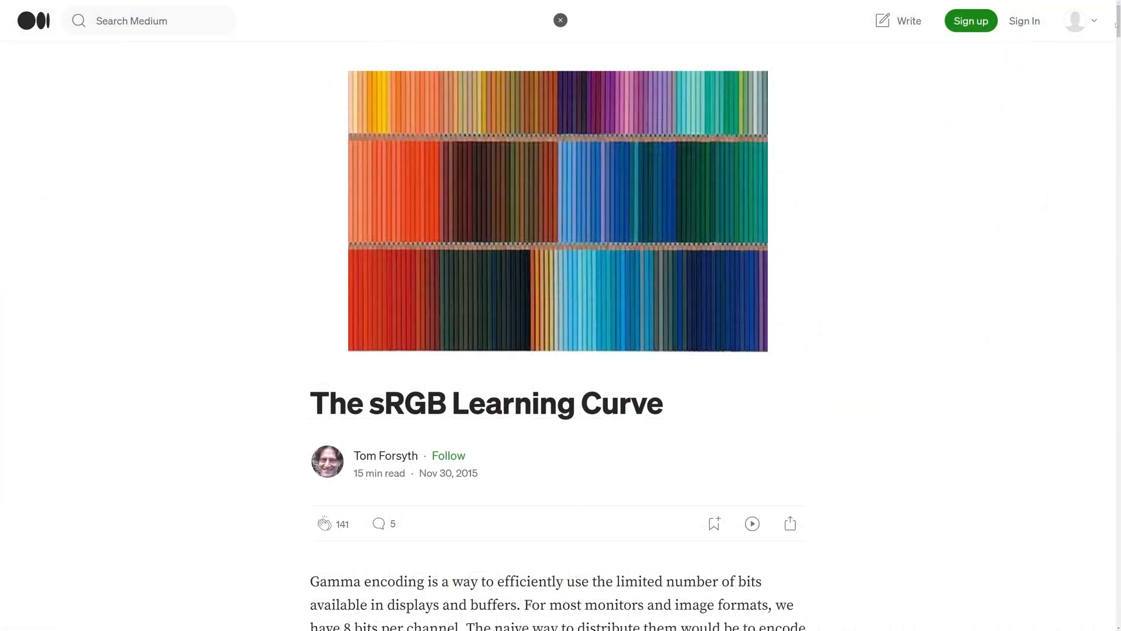
- Scroll the Medium article to the colour ramp image and follow its Shadertoy demo link
scroll("down", 3)
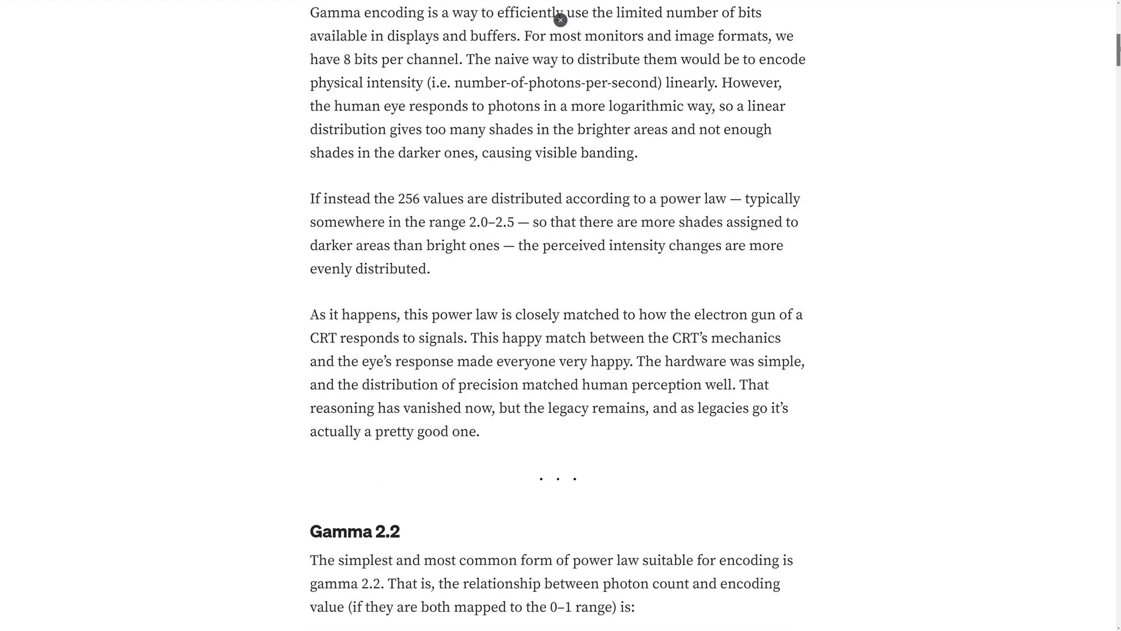
scroll("down", 3)
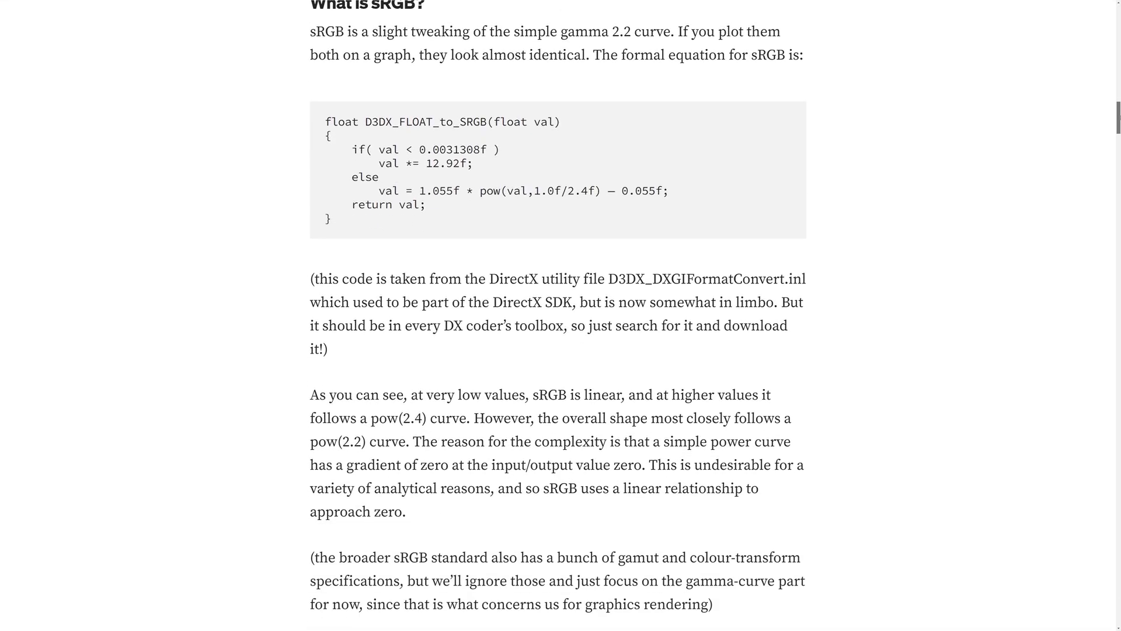
scroll("down", 3)
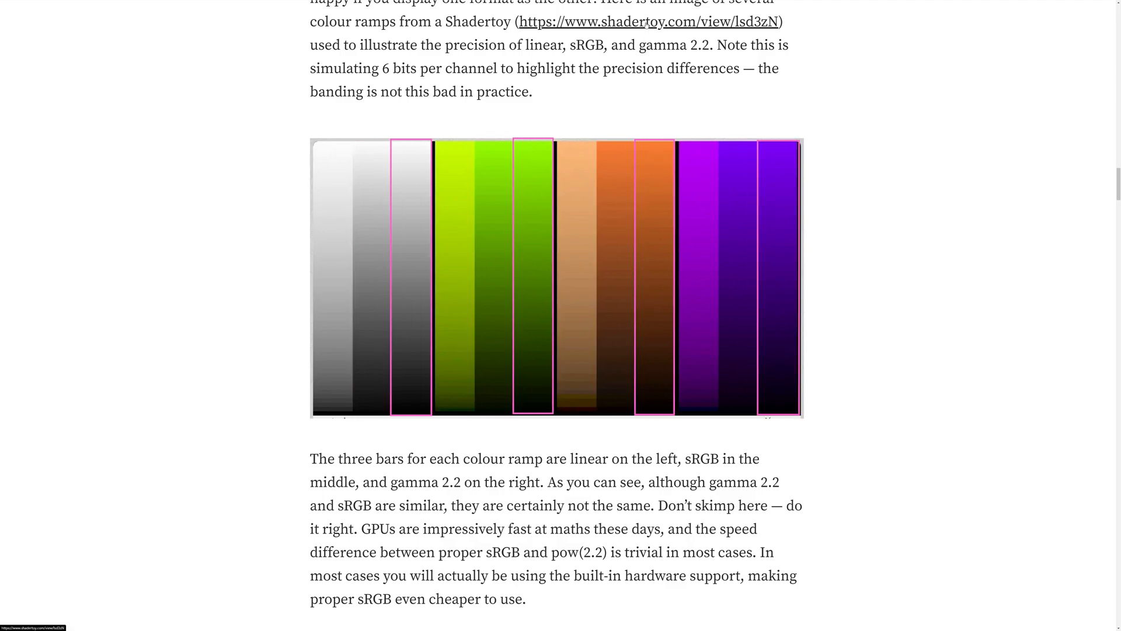
left_click(650, 22)
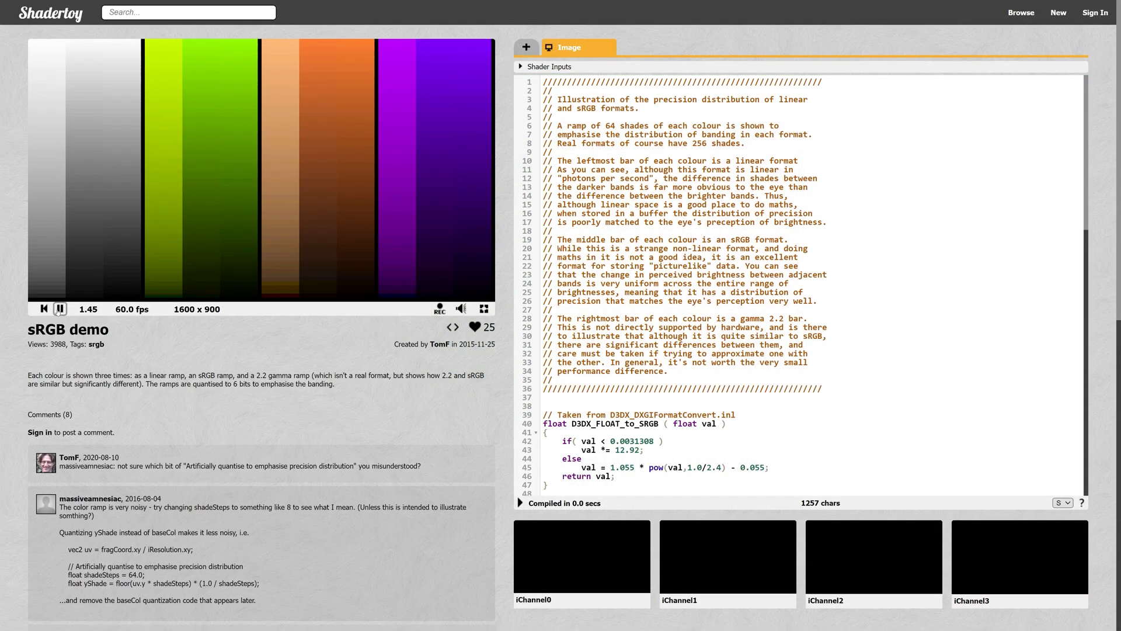
left_click(62, 308)
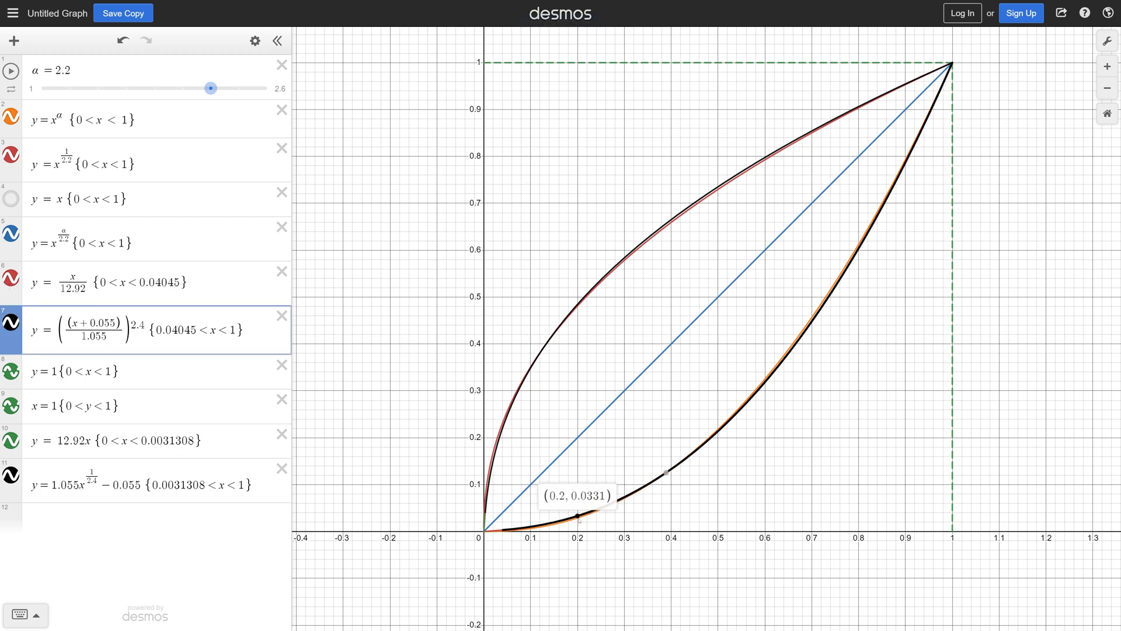
mouse_move(790, 356)
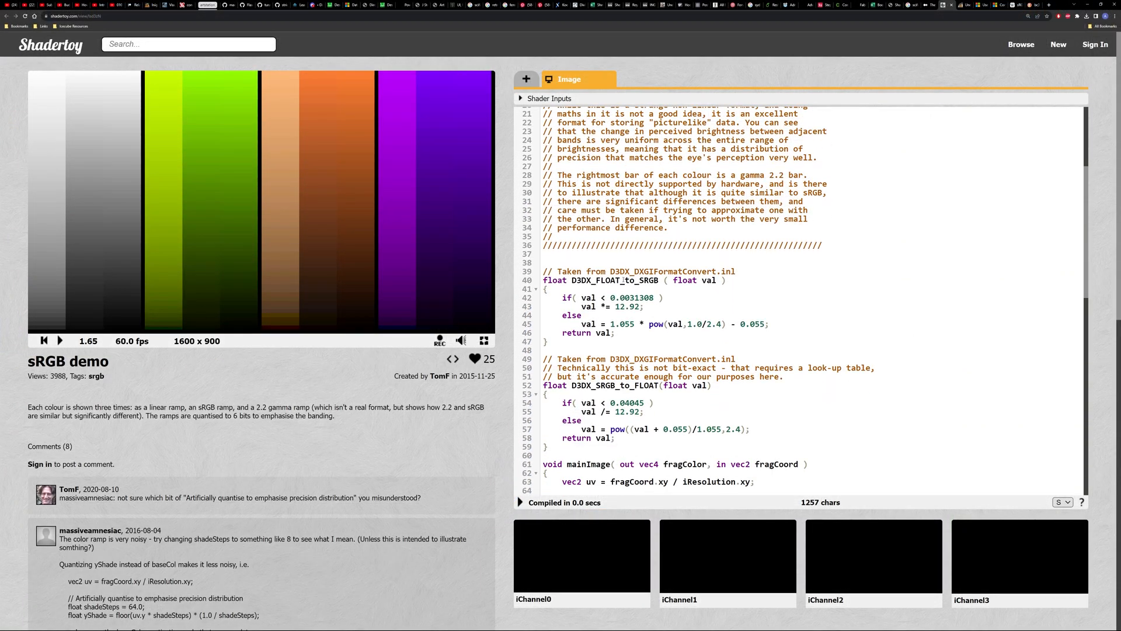
- Scroll the shader code down to the colRamp branches and displayGamma section
scroll("down", 3)
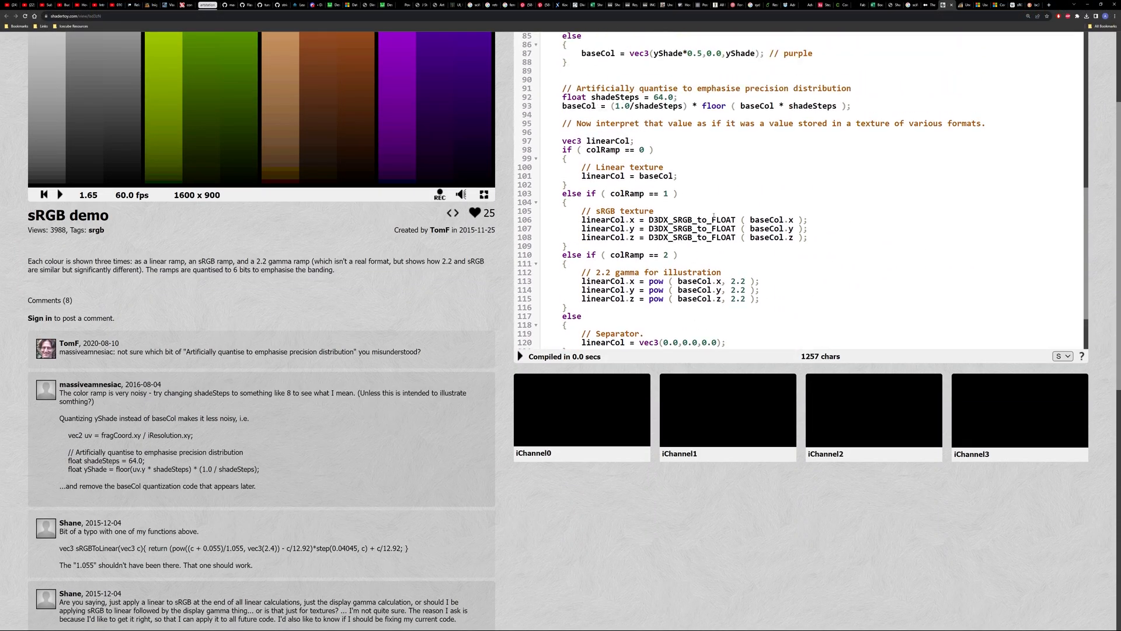
scroll("down", 3)
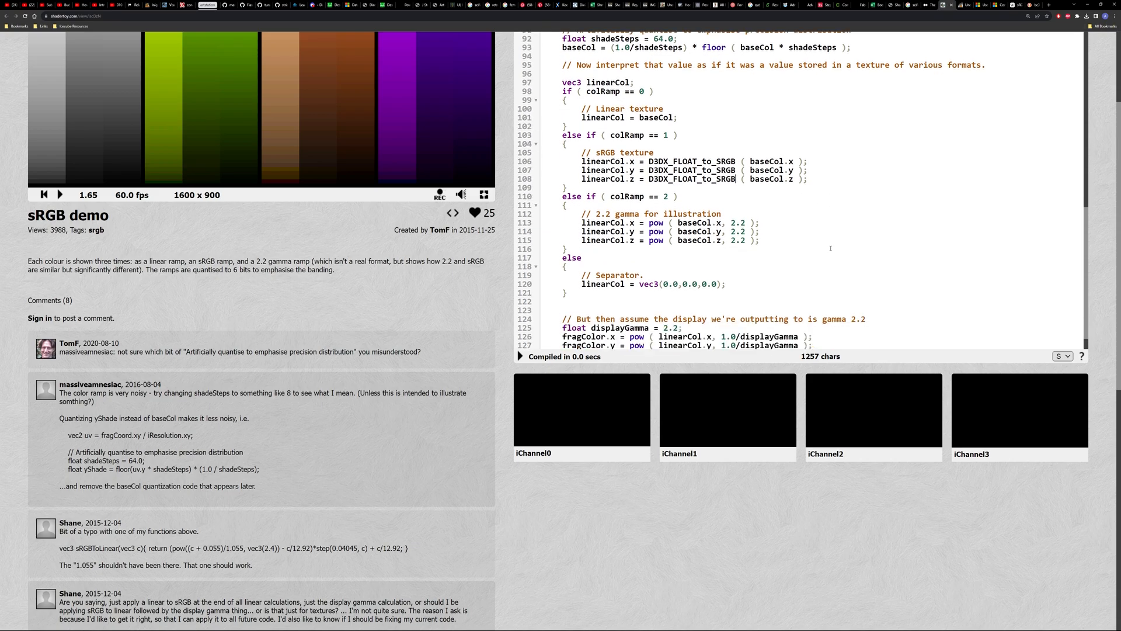